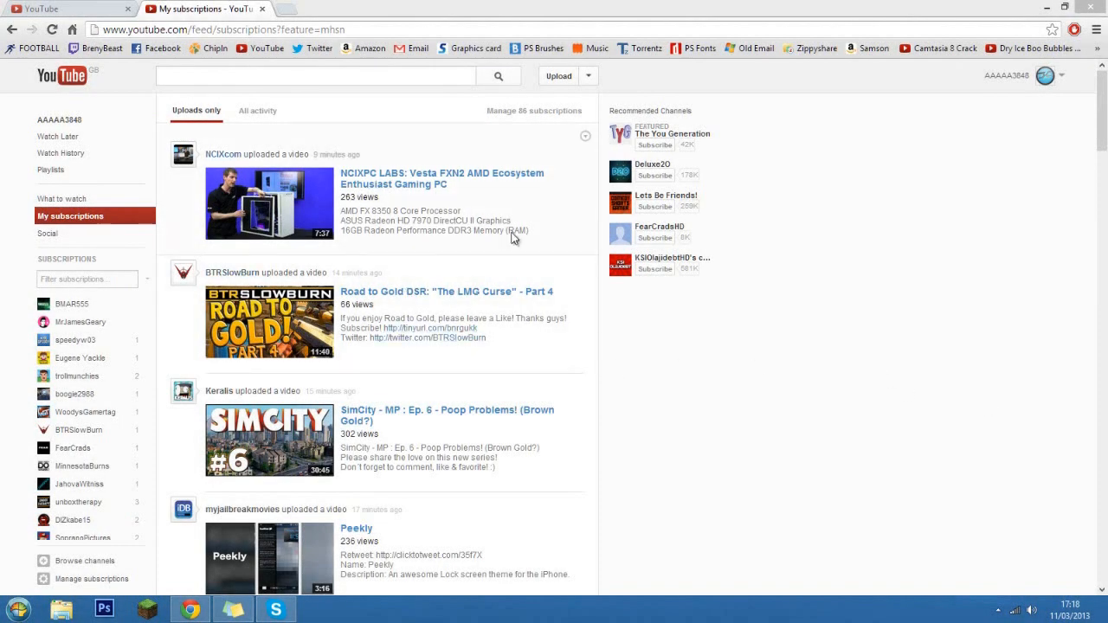
mouse_move(497, 303)
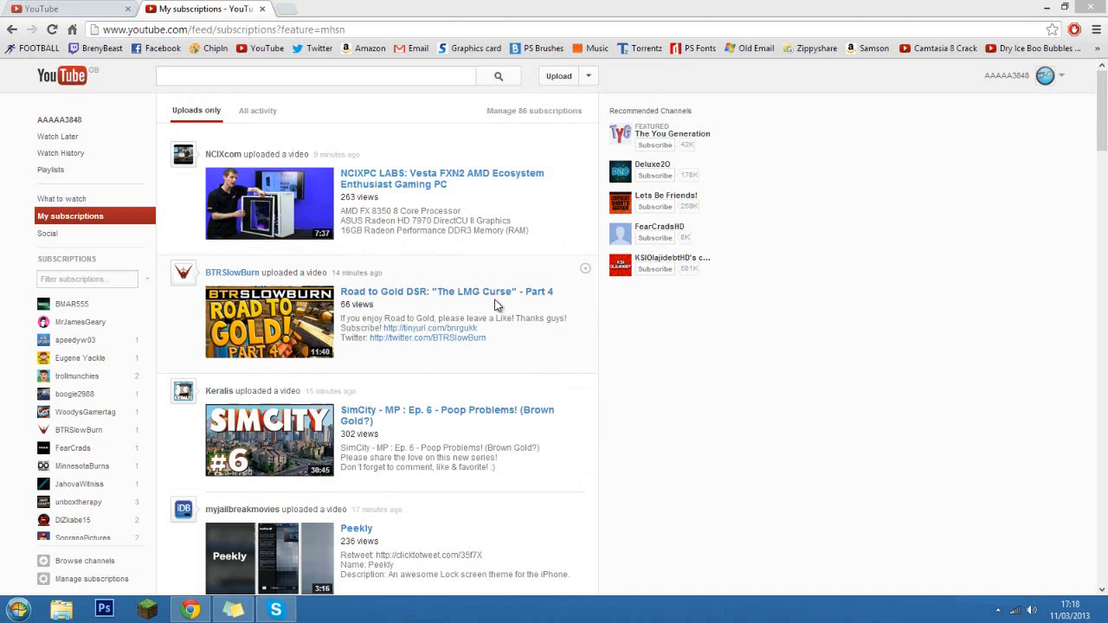
mouse_move(412, 395)
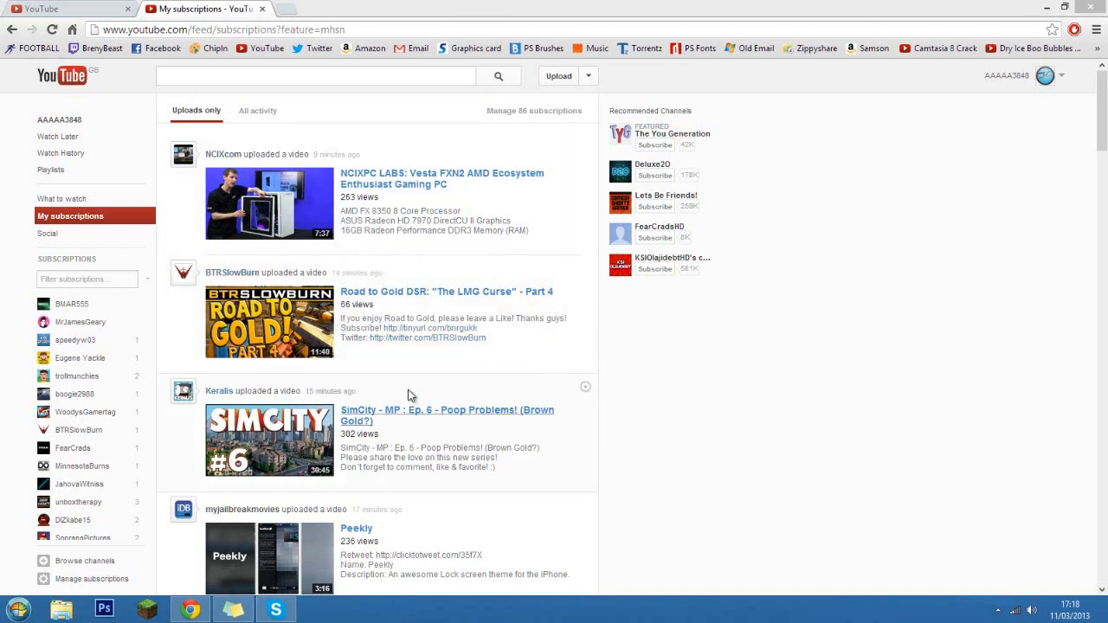
mouse_move(415, 448)
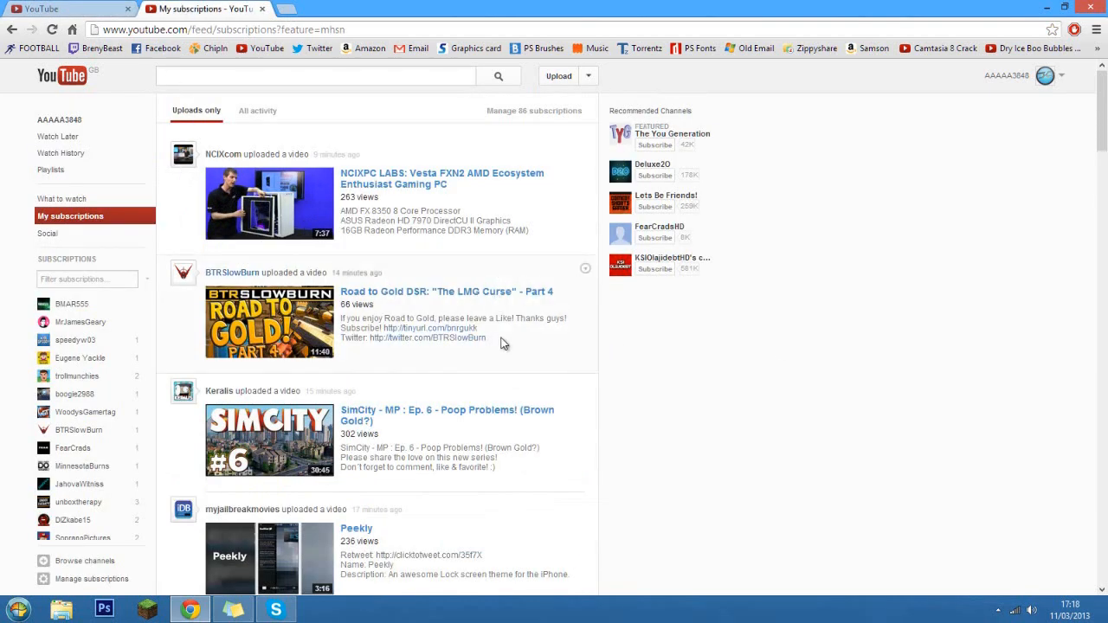
mouse_move(302, 183)
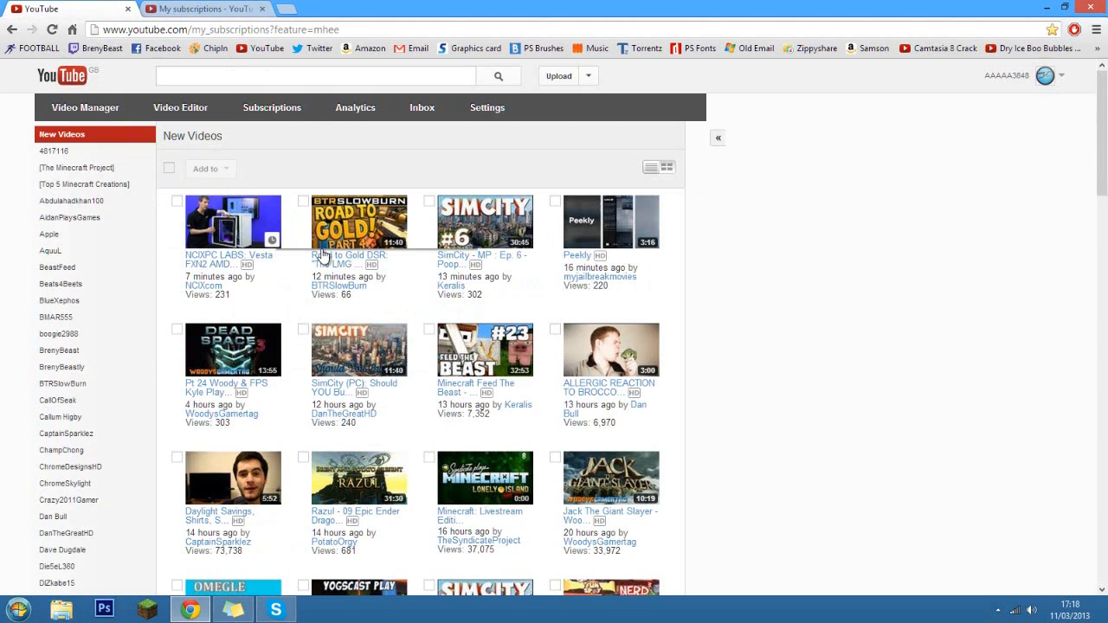
mouse_move(223, 223)
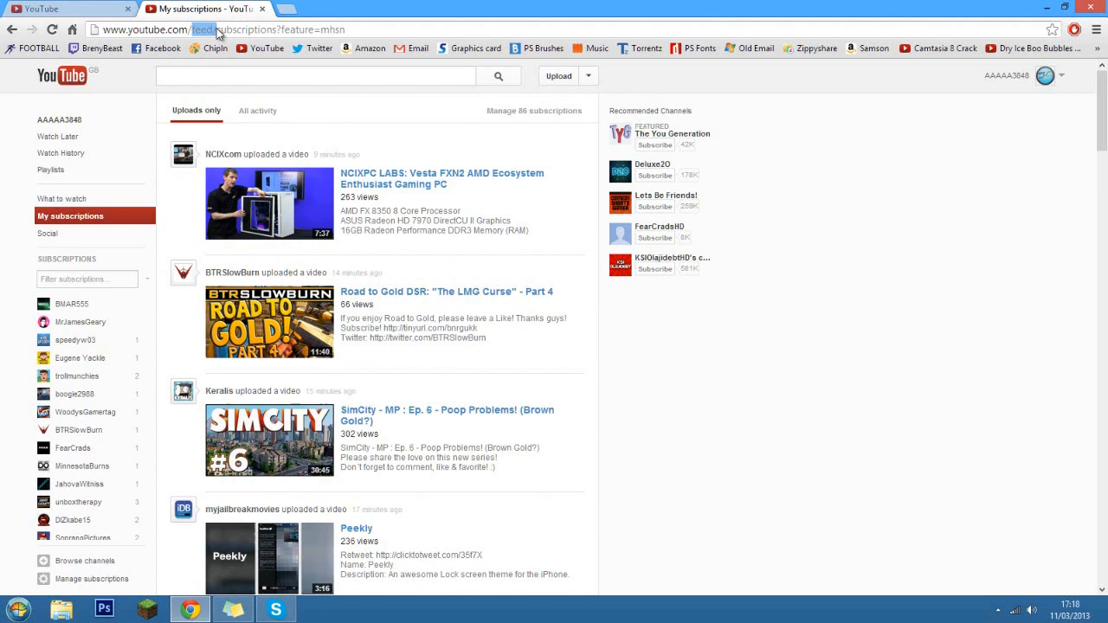
Edit the address from 'feed/subscriptions' to 'my_subscriptions' and load the old grid page.
click(217, 28)
text(my_)
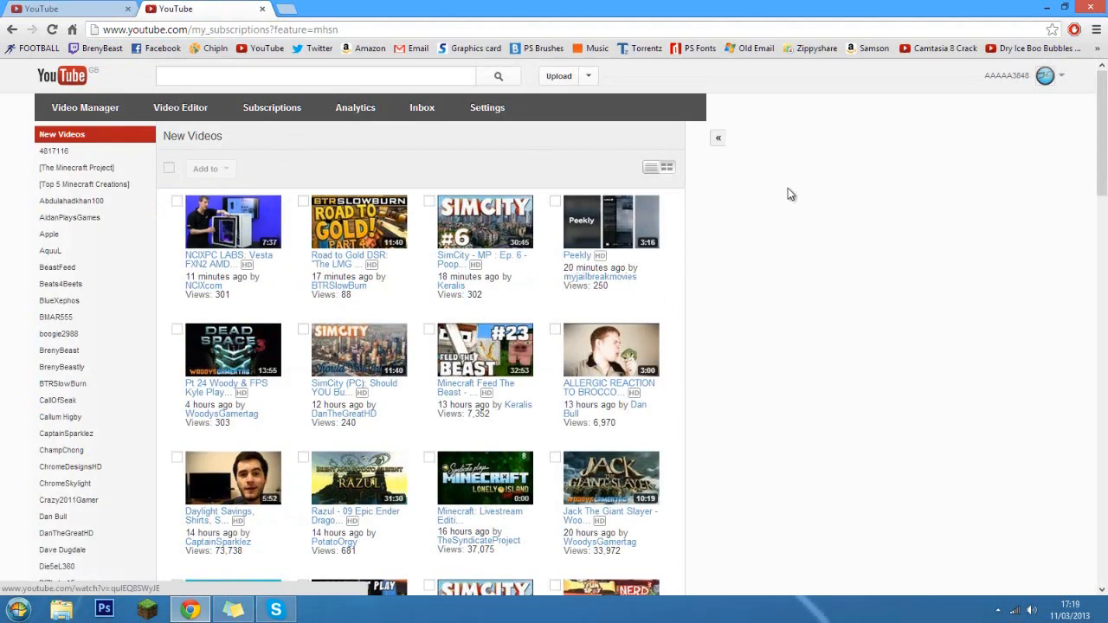
mouse_move(504, 192)
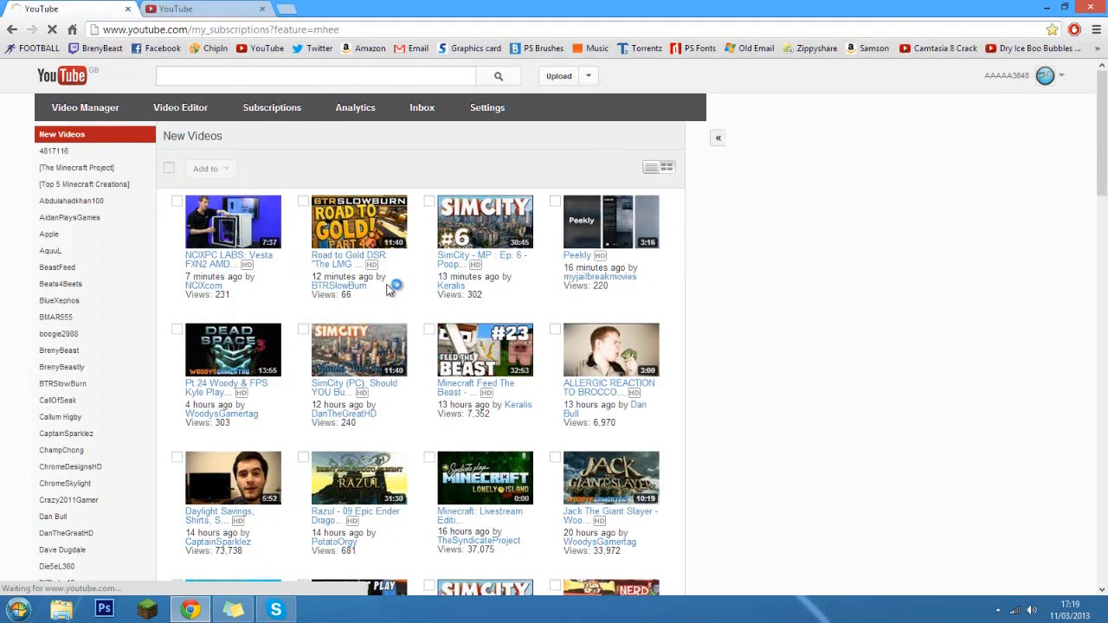
click(271, 108)
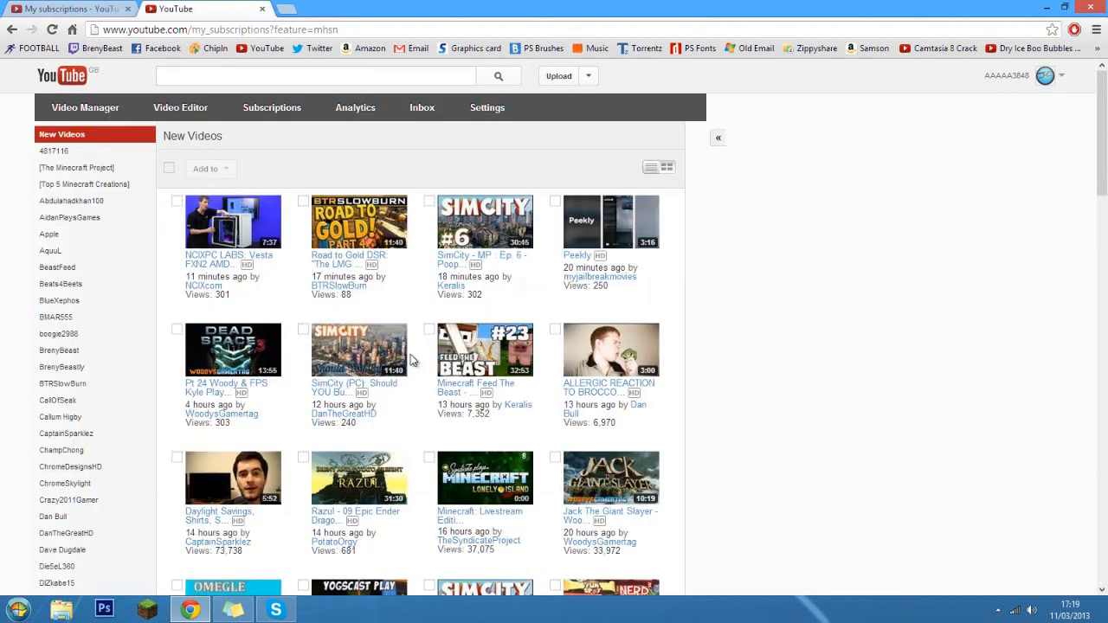
click(341, 489)
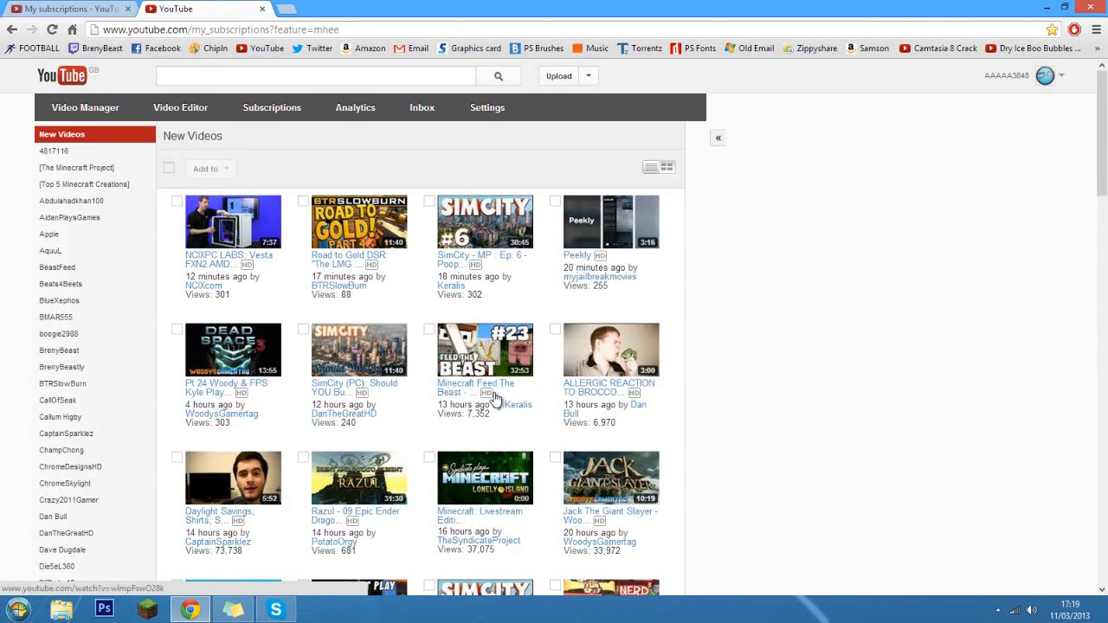
mouse_move(378, 178)
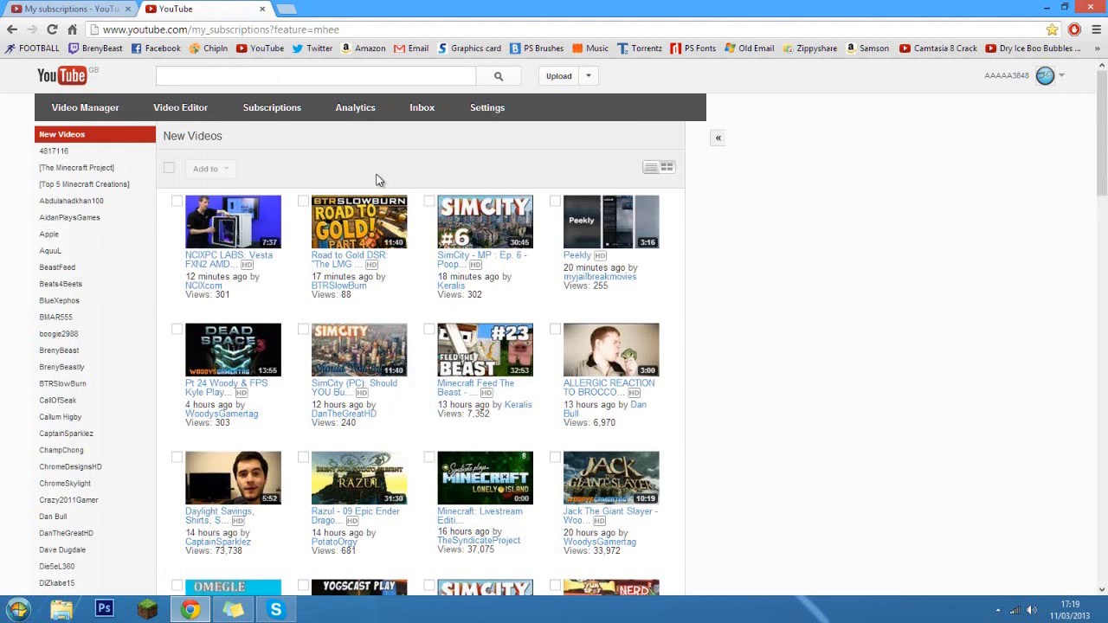
mouse_move(904, 482)
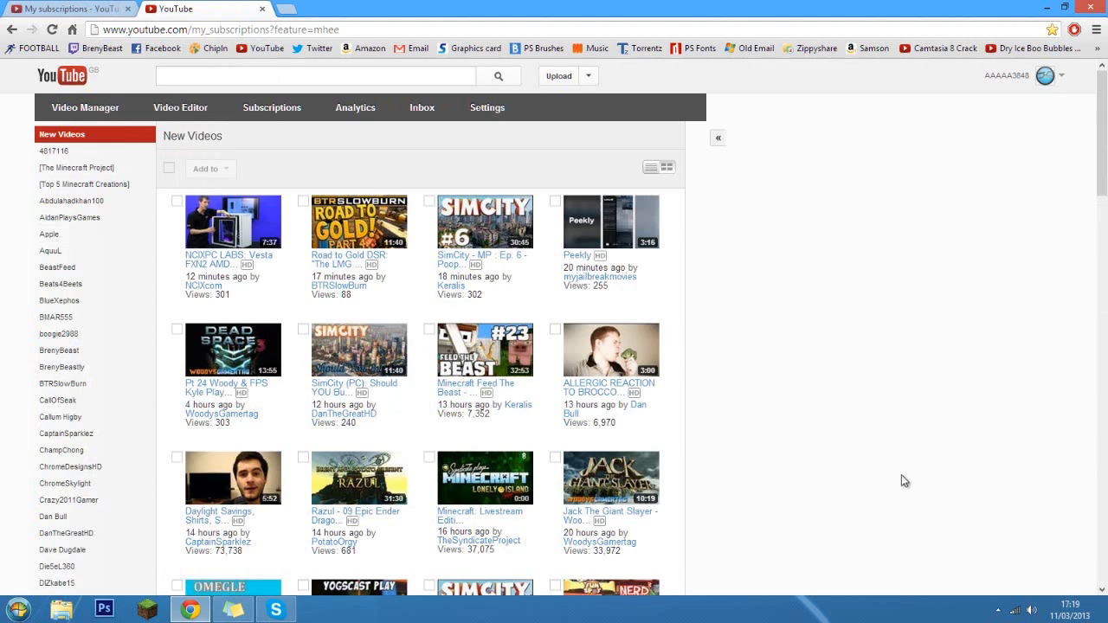
mouse_move(915, 471)
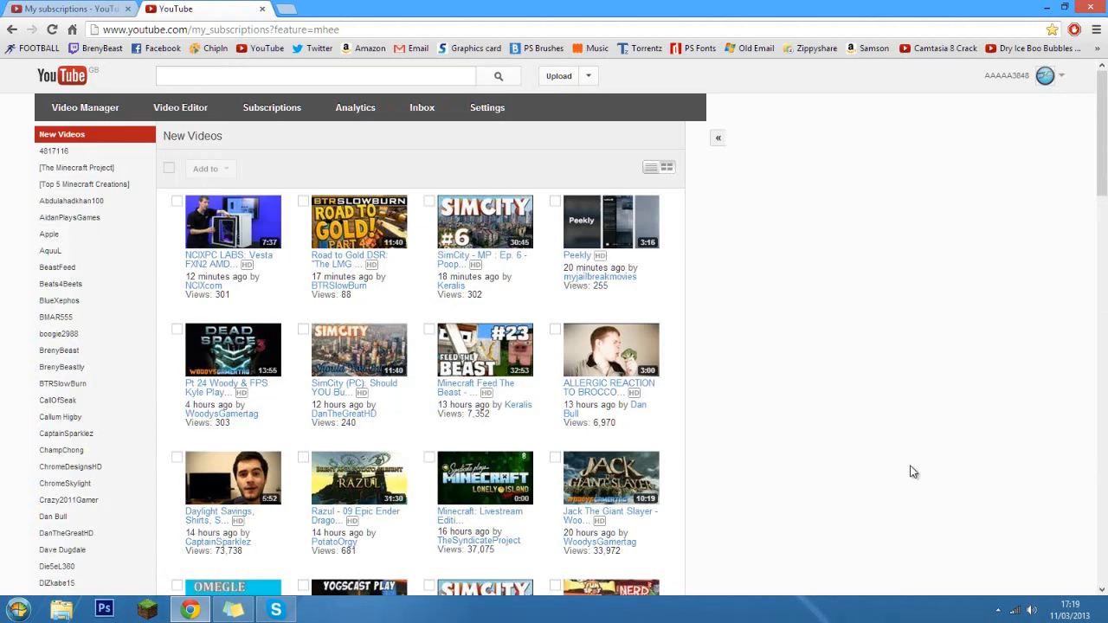